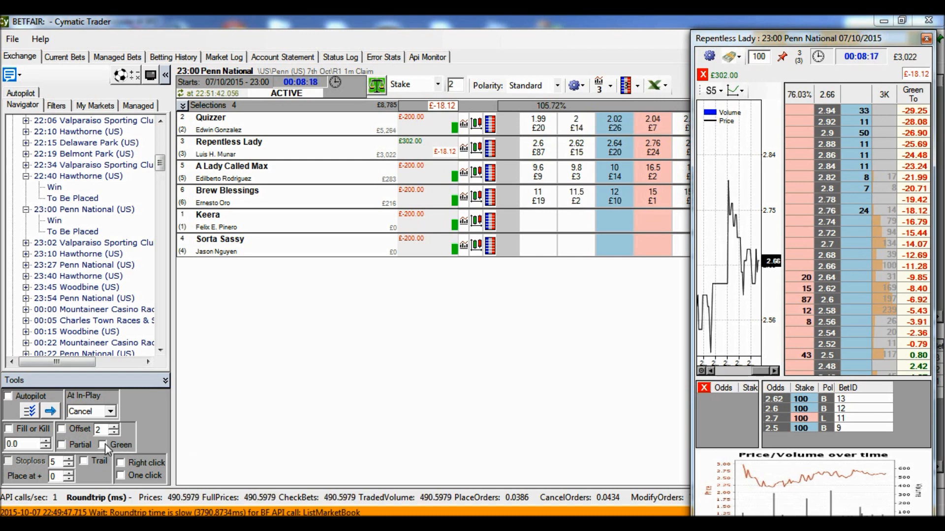
Step: Enable automatic greening up via the Green checkbox in the Tools panel
left_click(102, 445)
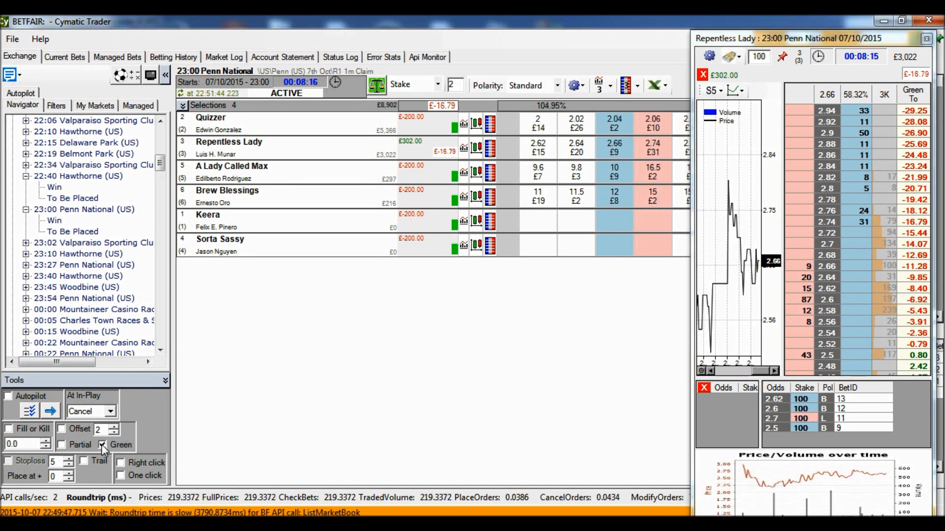